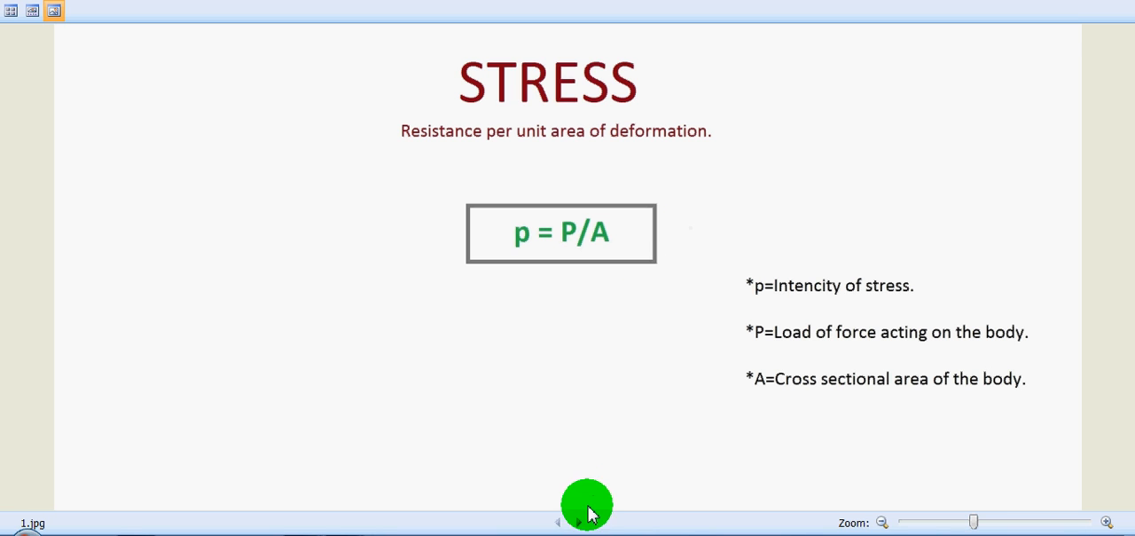
- Flip forward and back, then advance through the tensile stress diagrams to the compressive stress slide
left_click(579, 521)
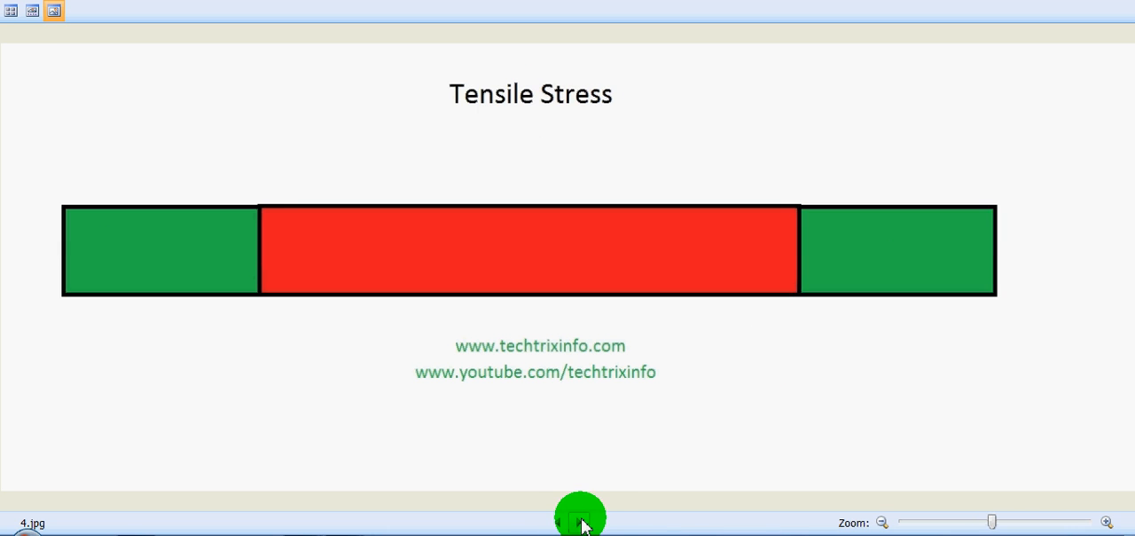
left_click(560, 518)
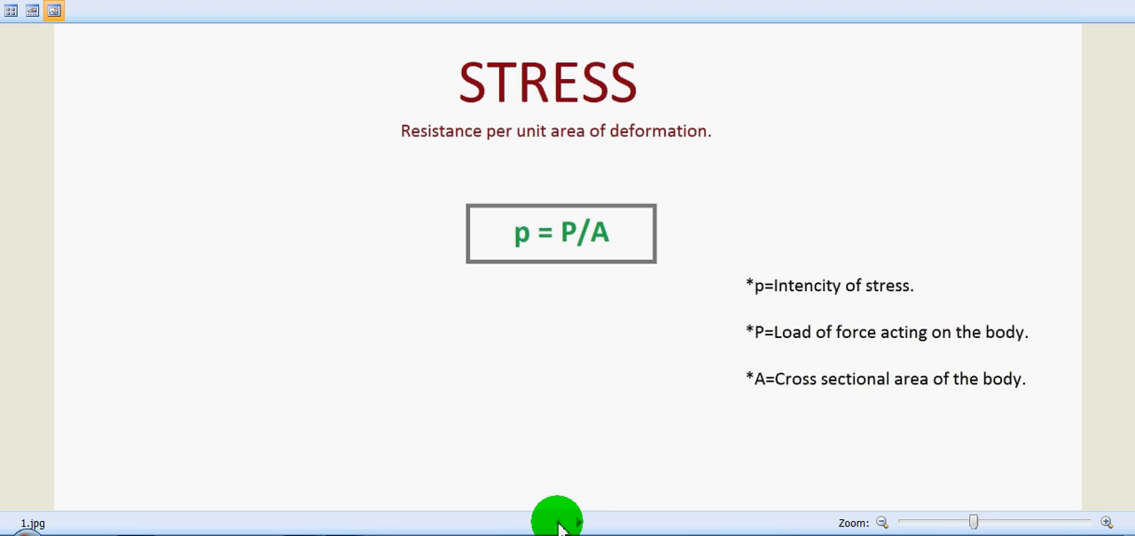
mouse_move(518, 257)
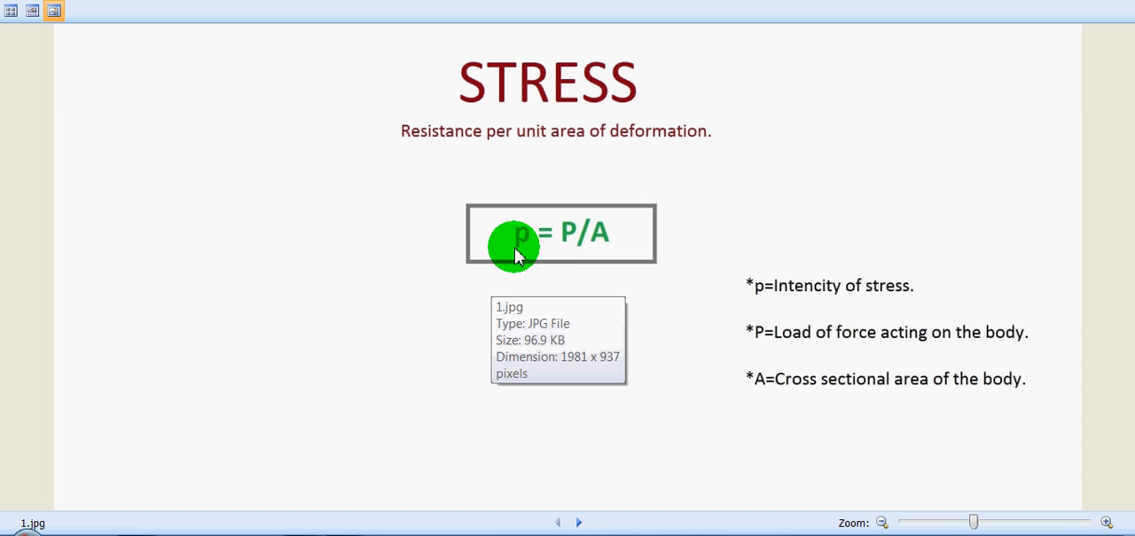
mouse_move(528, 252)
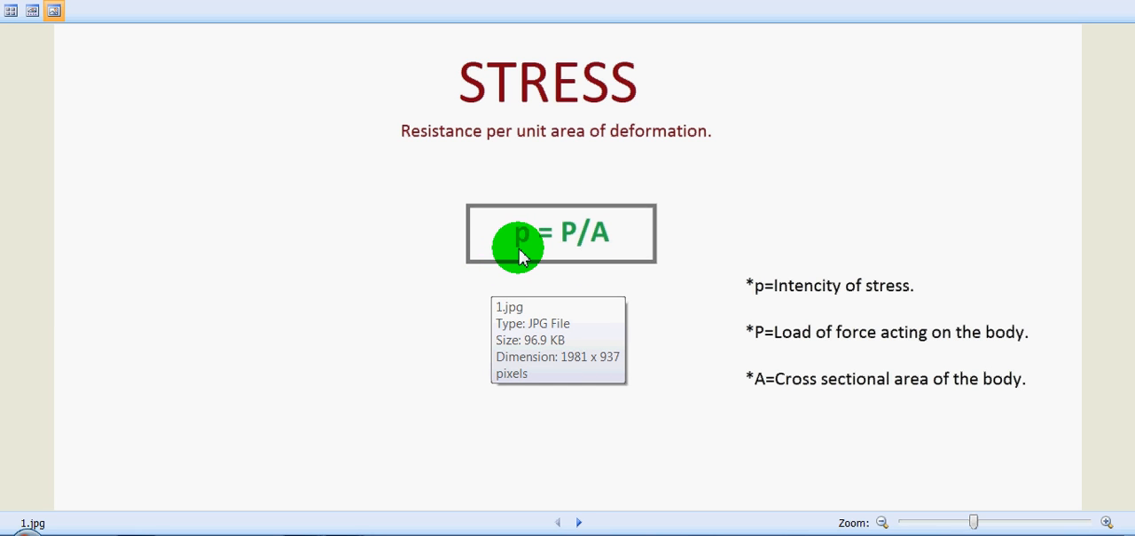
mouse_move(566, 244)
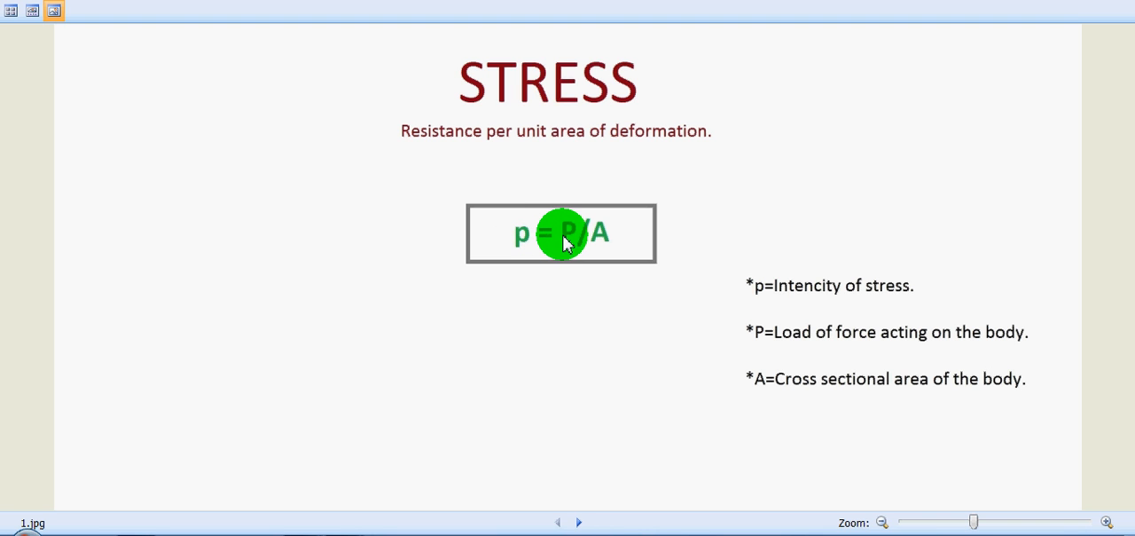
mouse_move(592, 241)
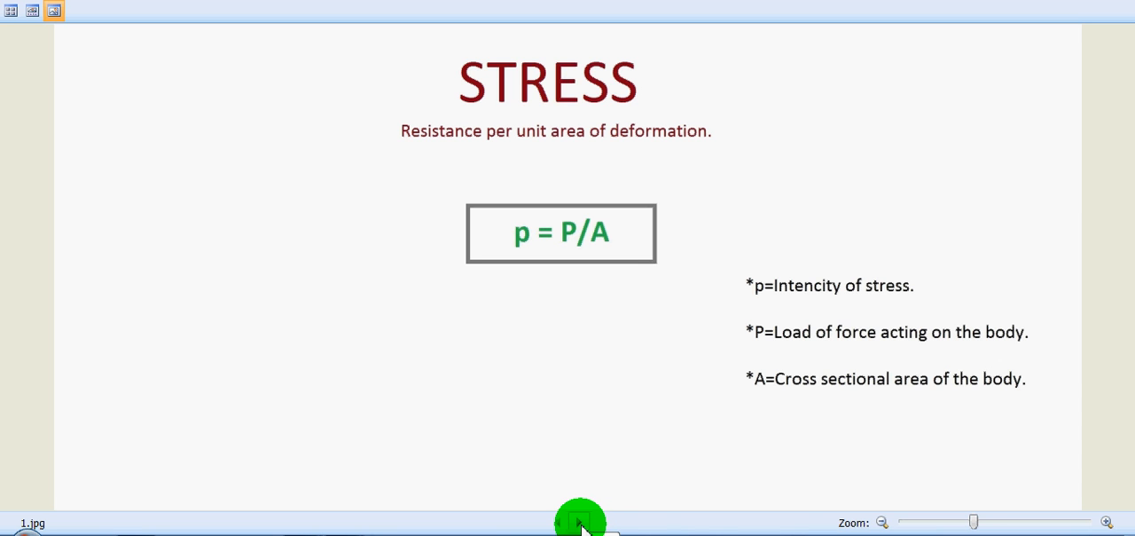
left_click(581, 520)
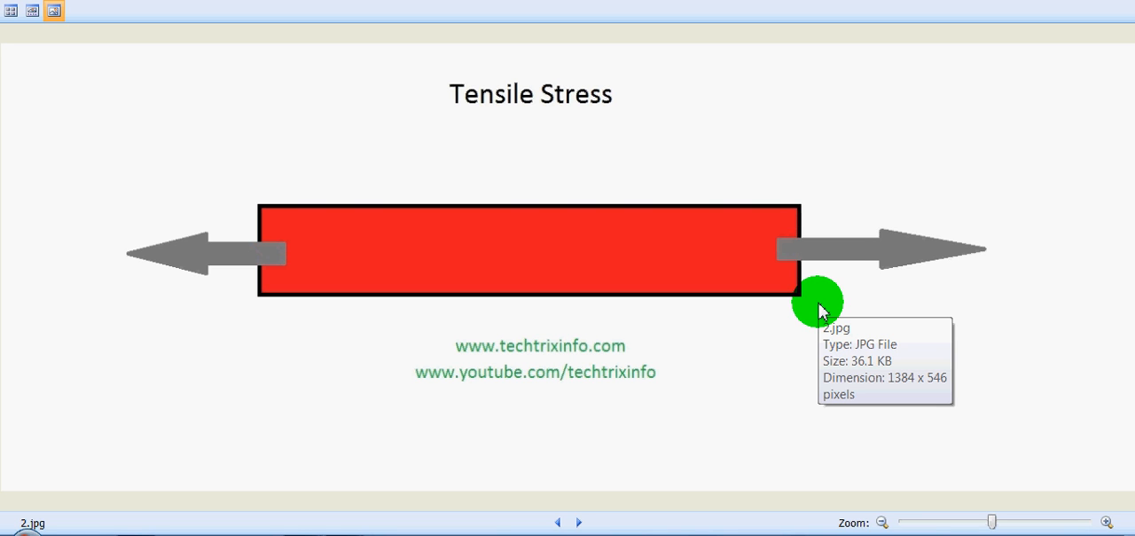
mouse_move(820, 310)
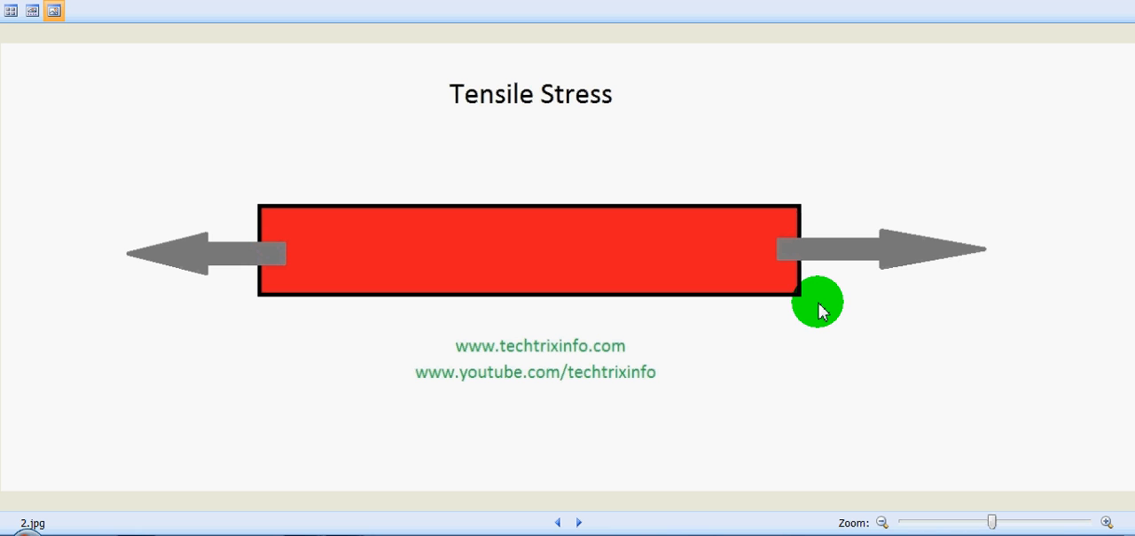
mouse_move(692, 358)
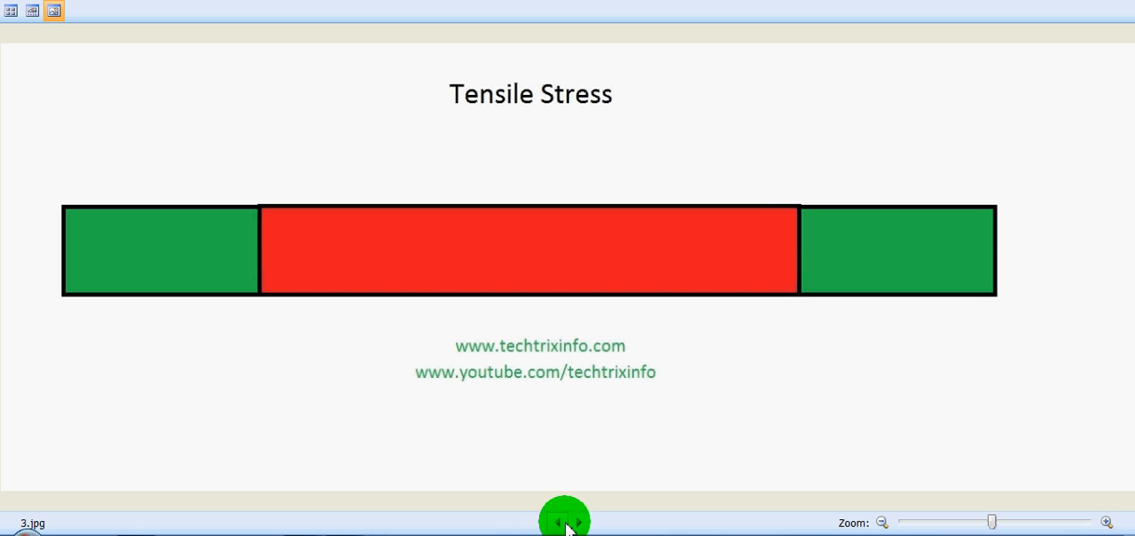
left_click(560, 522)
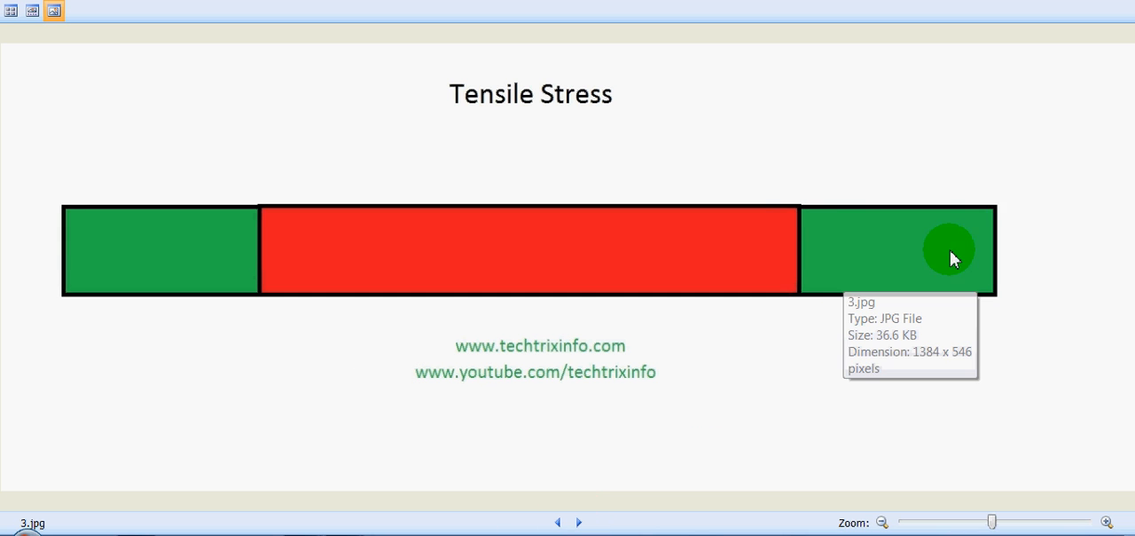
mouse_move(886, 241)
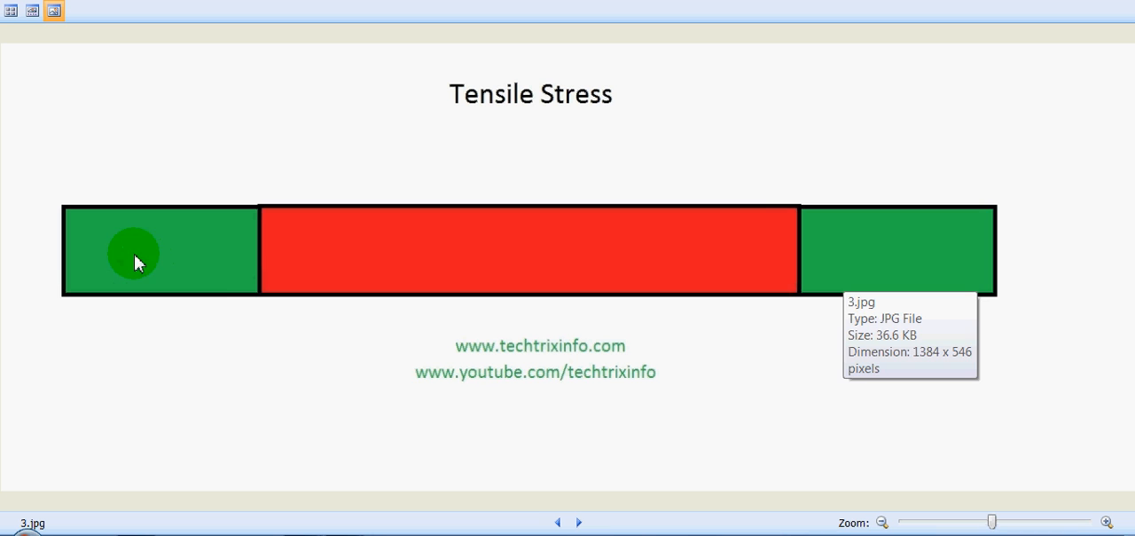
mouse_move(600, 447)
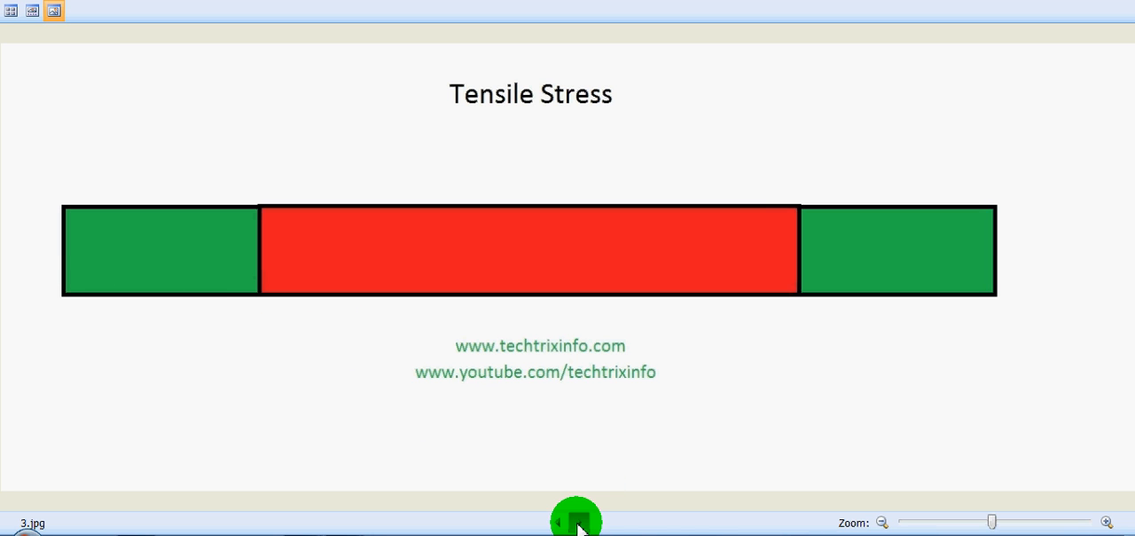
left_click(575, 521)
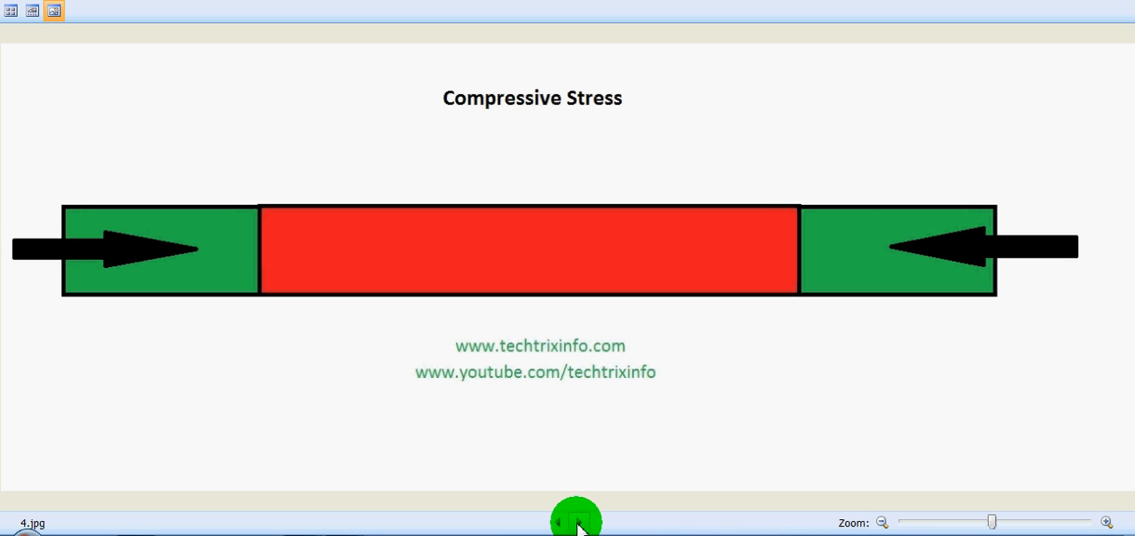
- Show the plain red-bar compressive image, then return to the arrowed compressive diagram
left_click(575, 518)
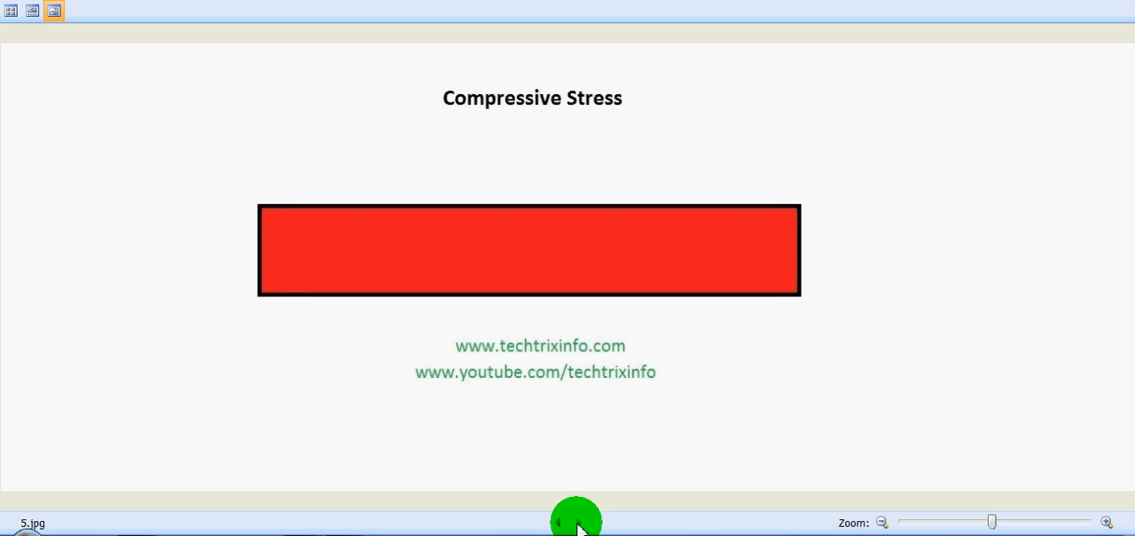
left_click(575, 522)
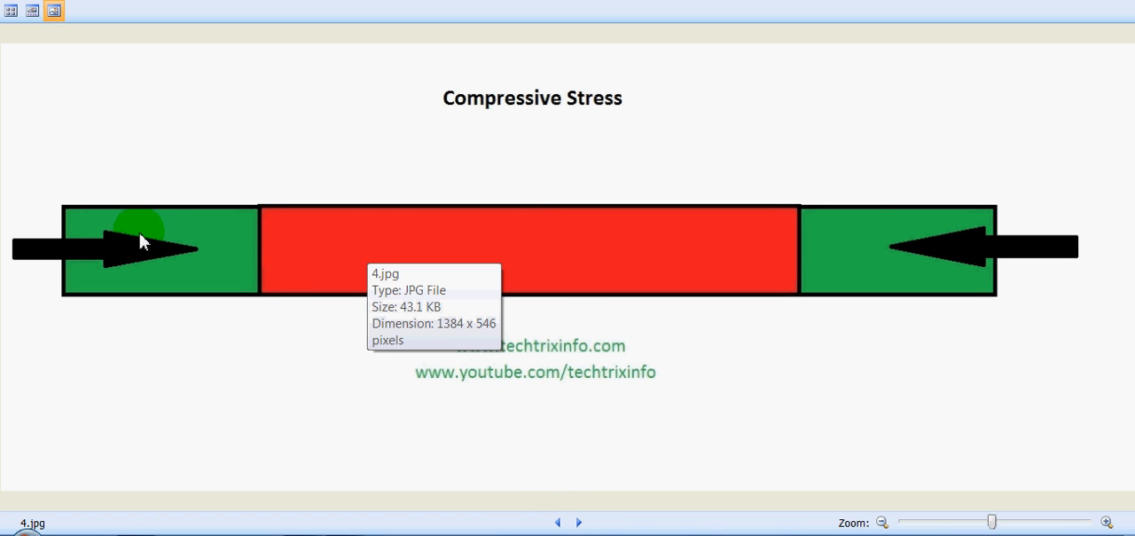
mouse_move(234, 270)
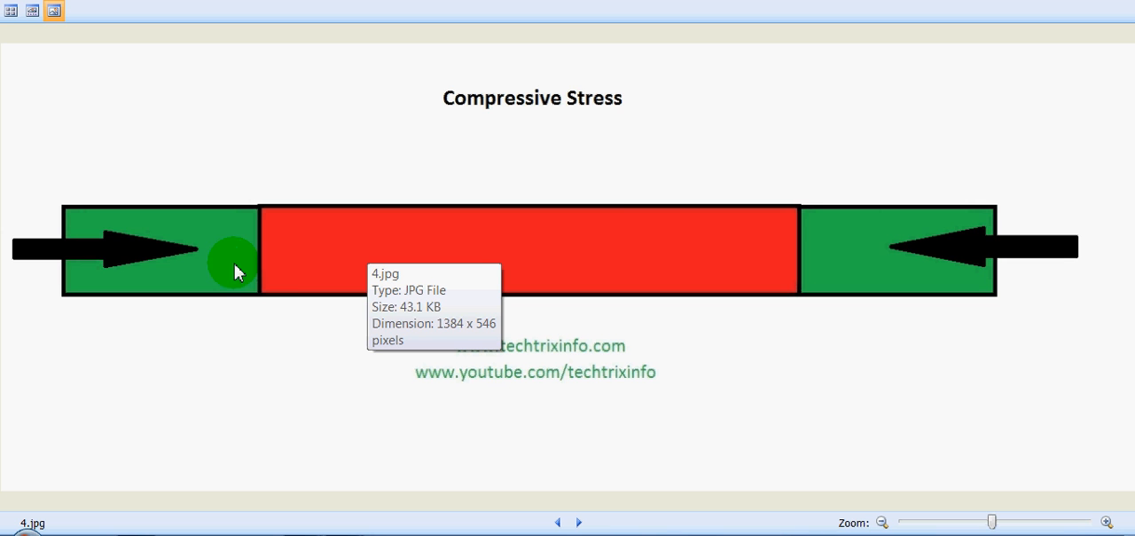
mouse_move(1014, 248)
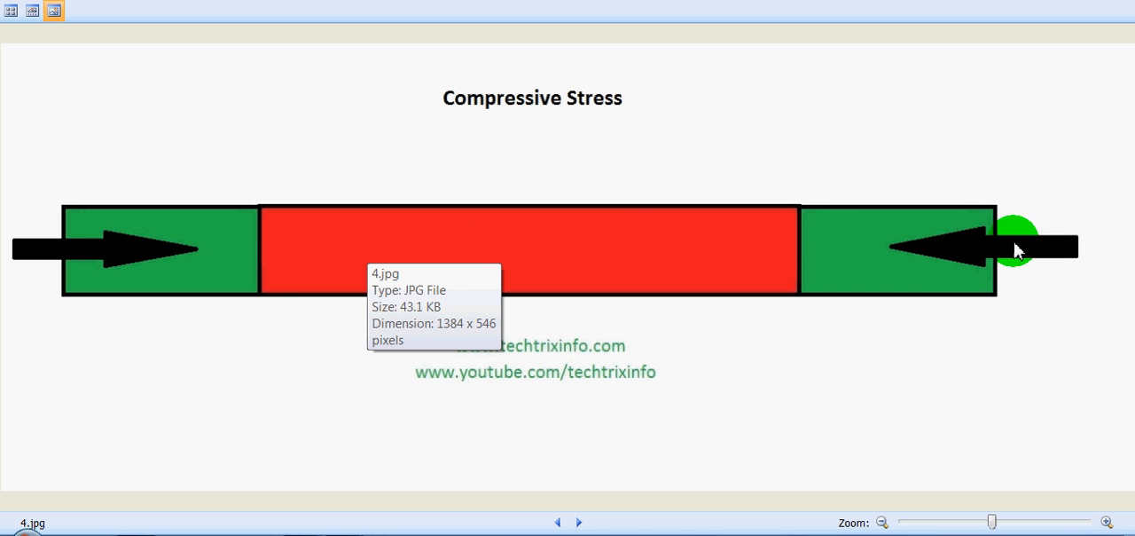
mouse_move(167, 257)
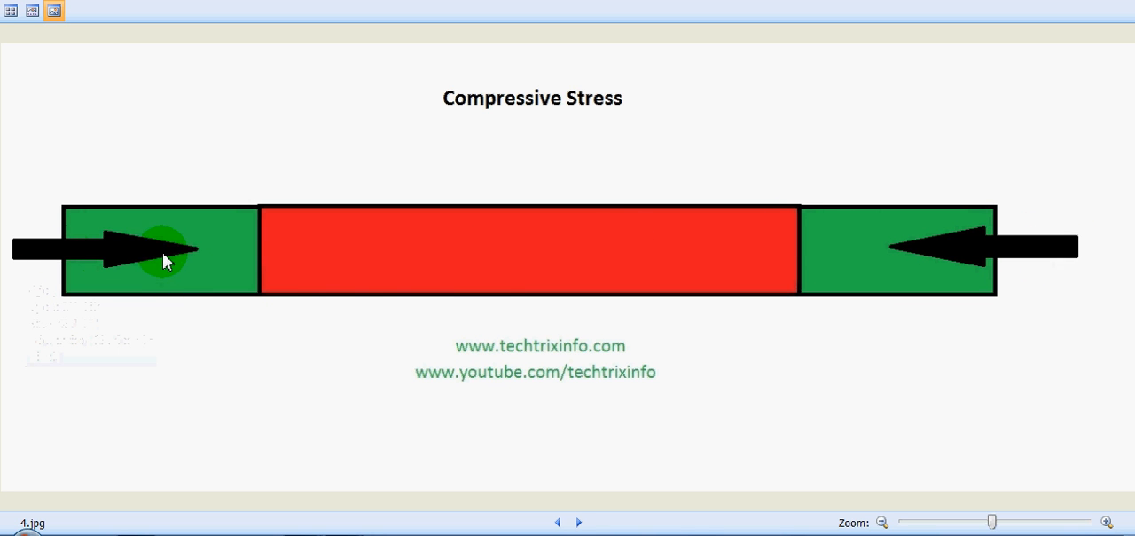
mouse_move(282, 363)
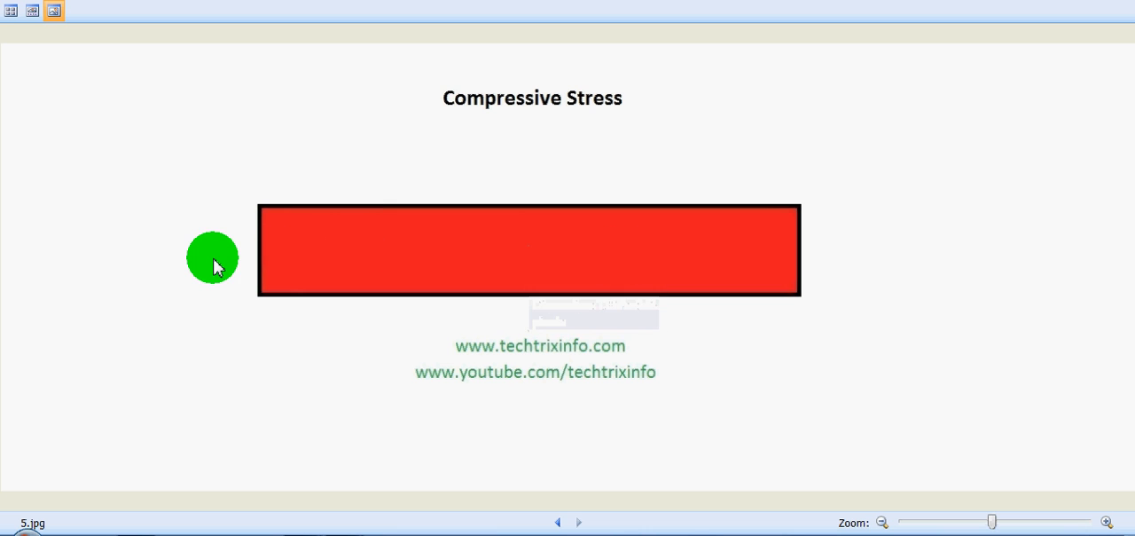
mouse_move(216, 266)
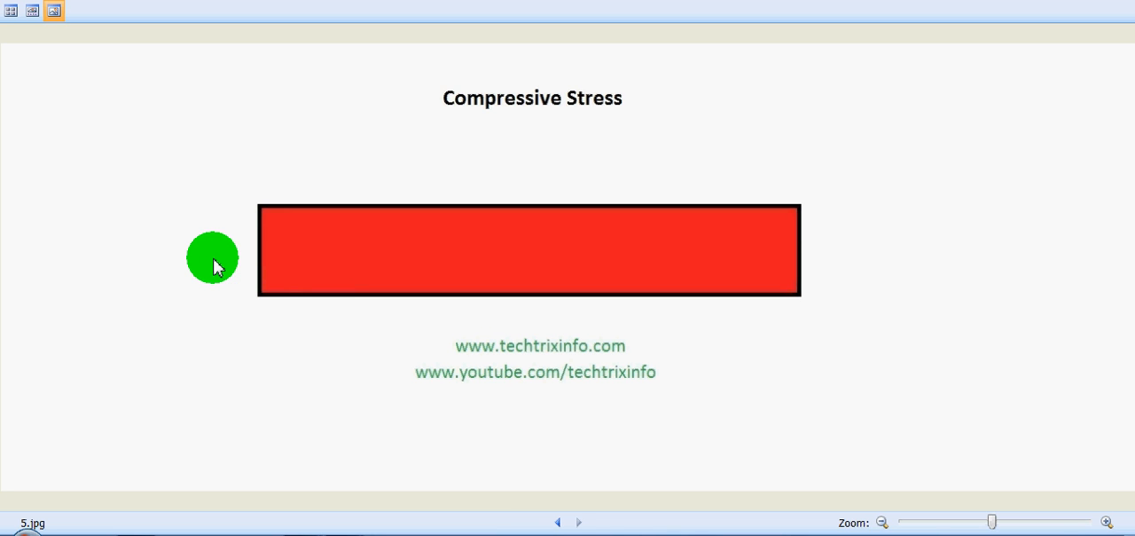
mouse_move(559, 518)
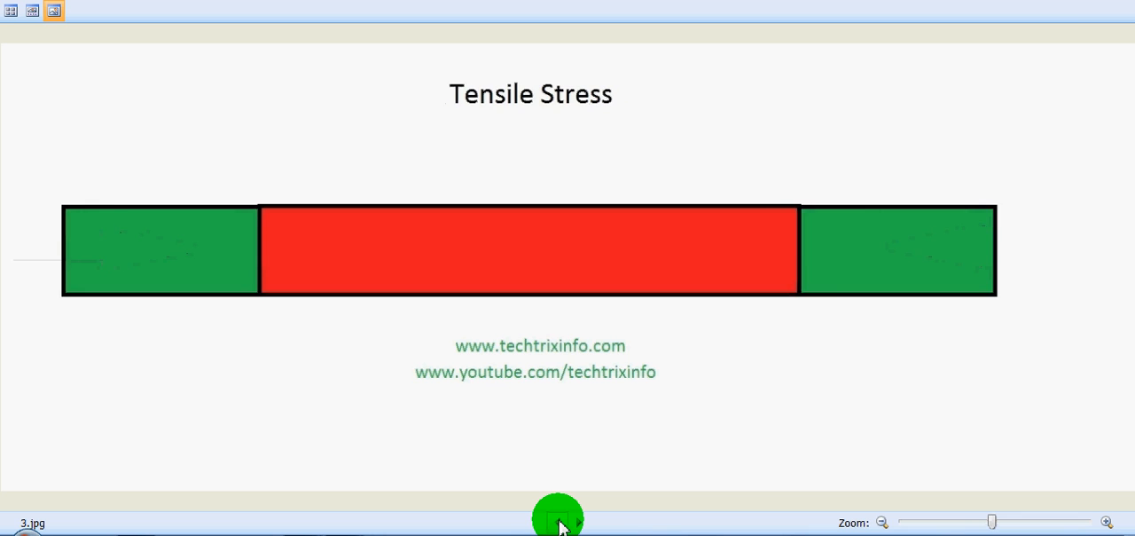
- Step back toward 1.jpg, then forward to the arrowed tensile stress diagram 2.jpg
left_click(557, 518)
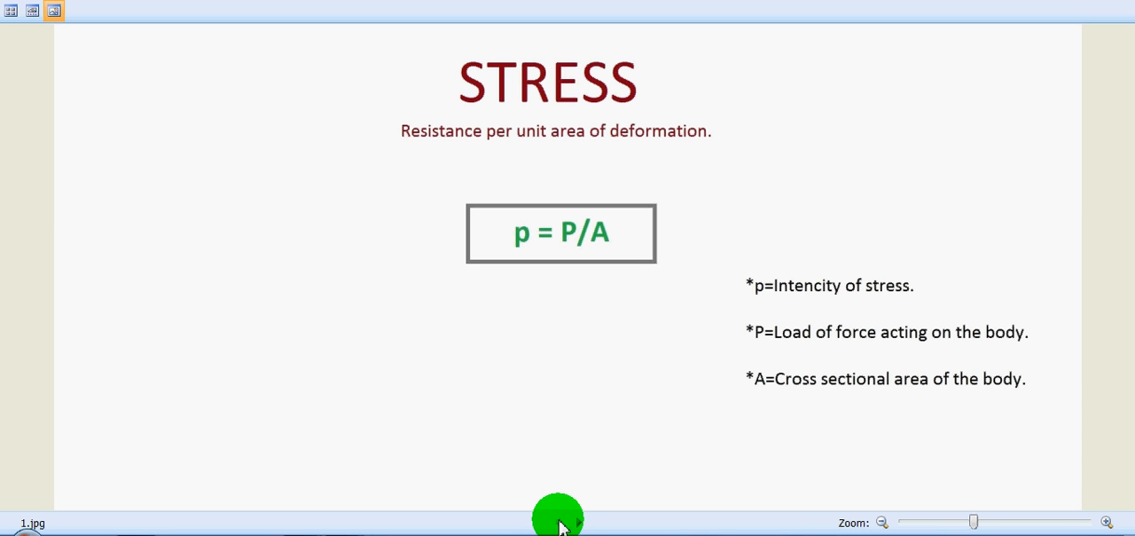
left_click(578, 522)
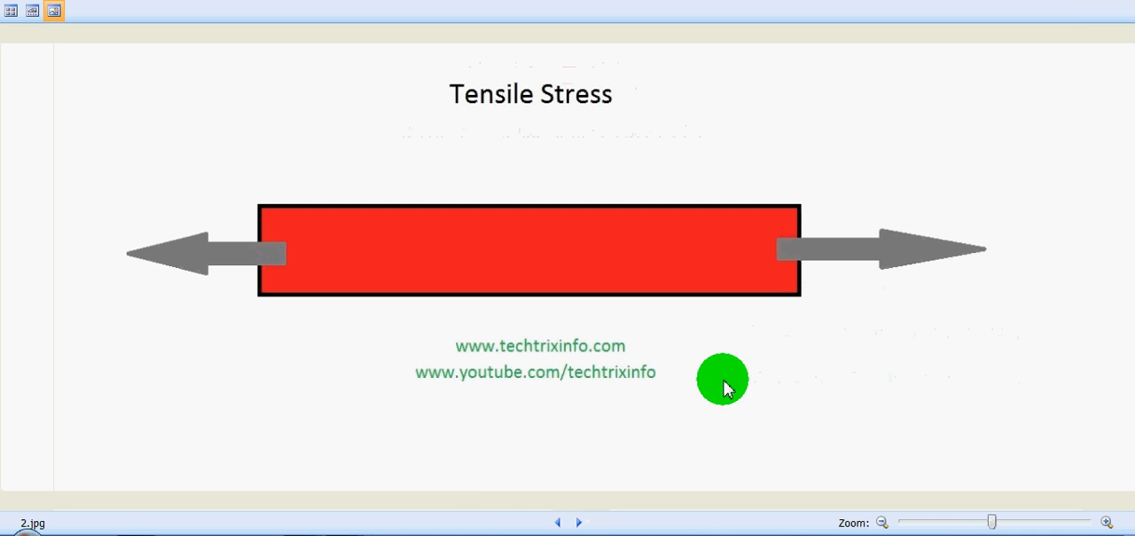
mouse_move(452, 344)
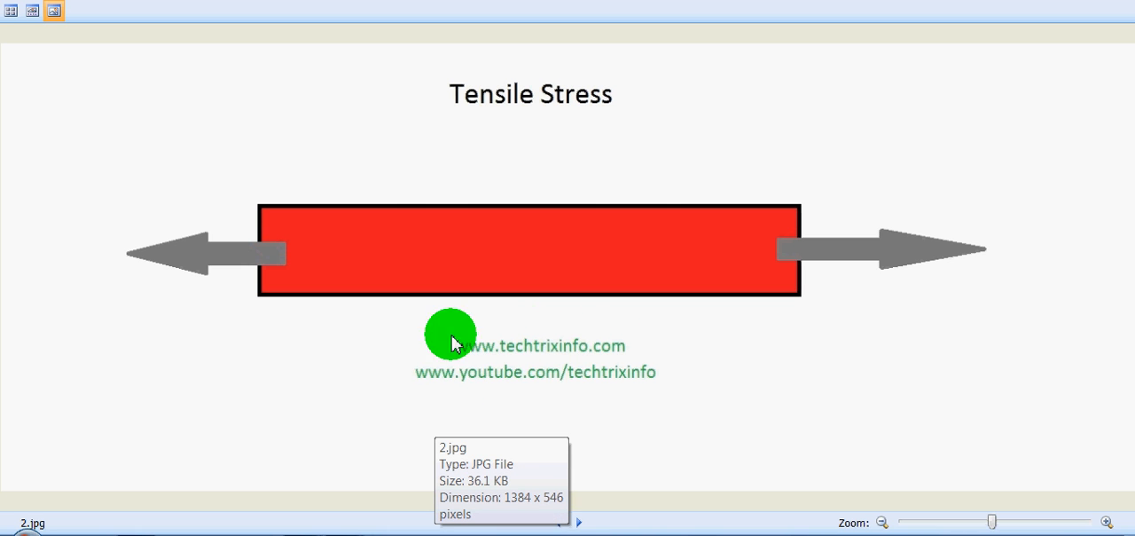
mouse_move(558, 393)
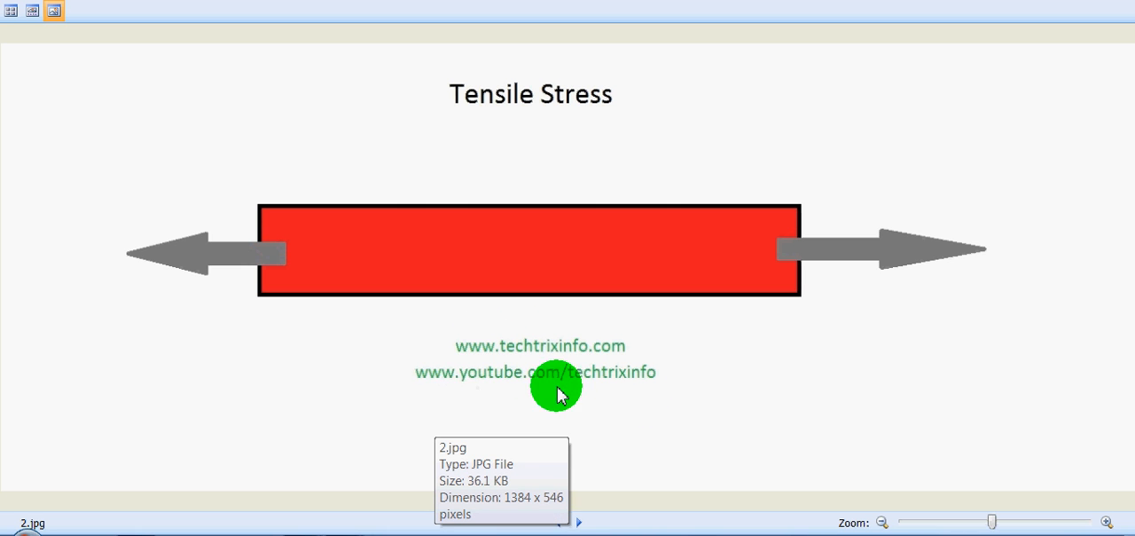
mouse_move(499, 399)
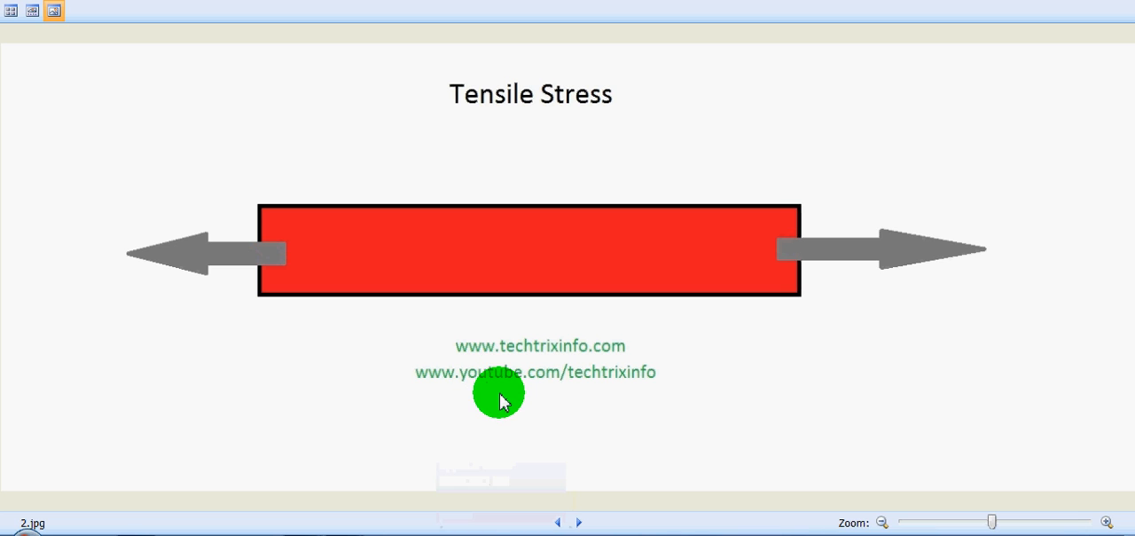